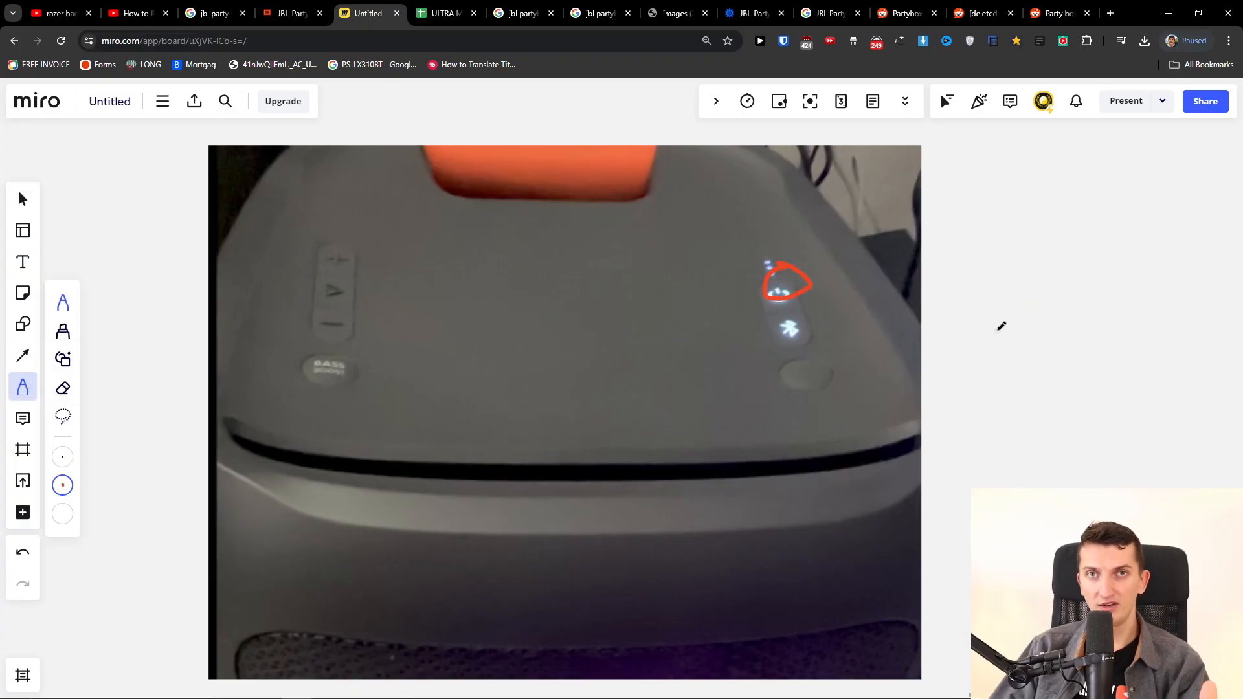
{"action": "mouse_move", "coordinate": [339, 281]}
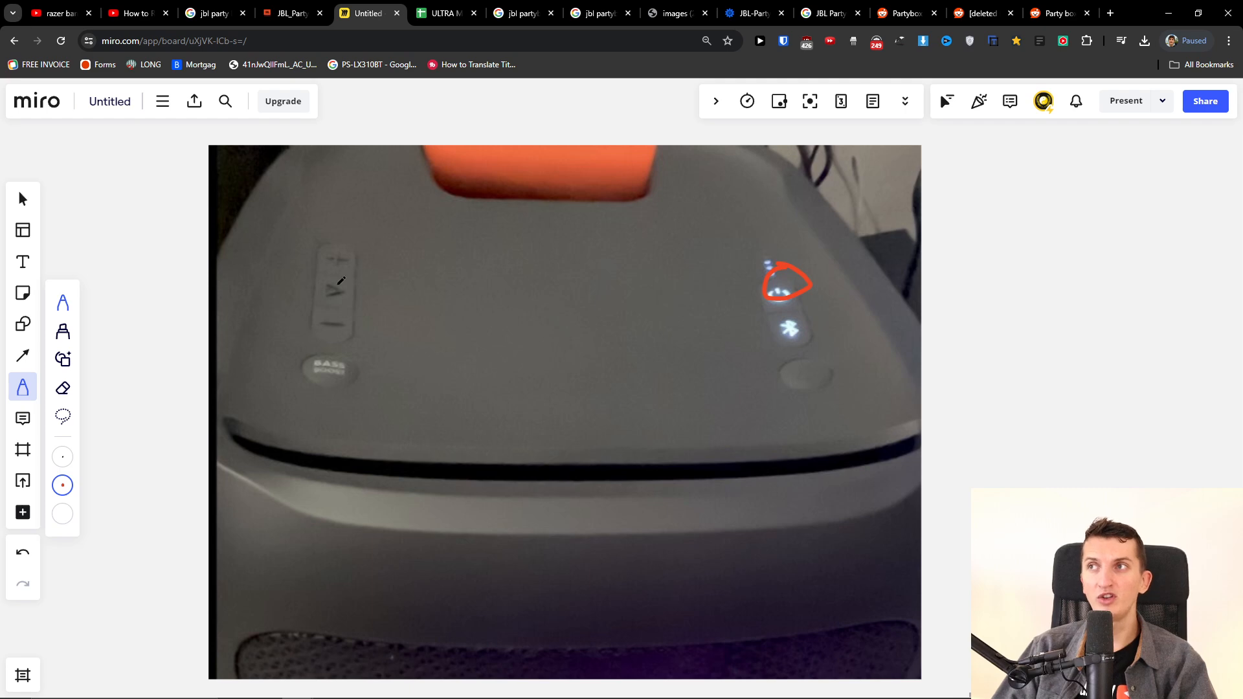
Draw a red pen circle around the power button on the speaker's left side.
{"action": "left_click_drag", "start_coordinate": [328, 284], "coordinate": [337, 262]}
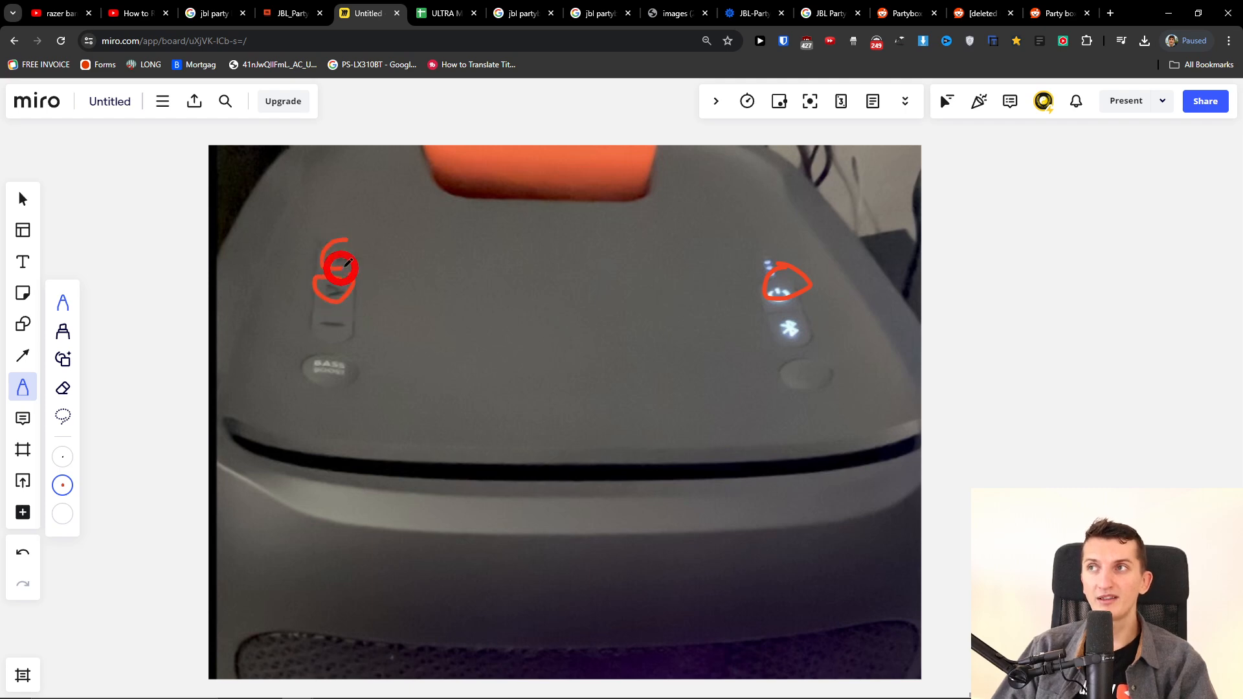